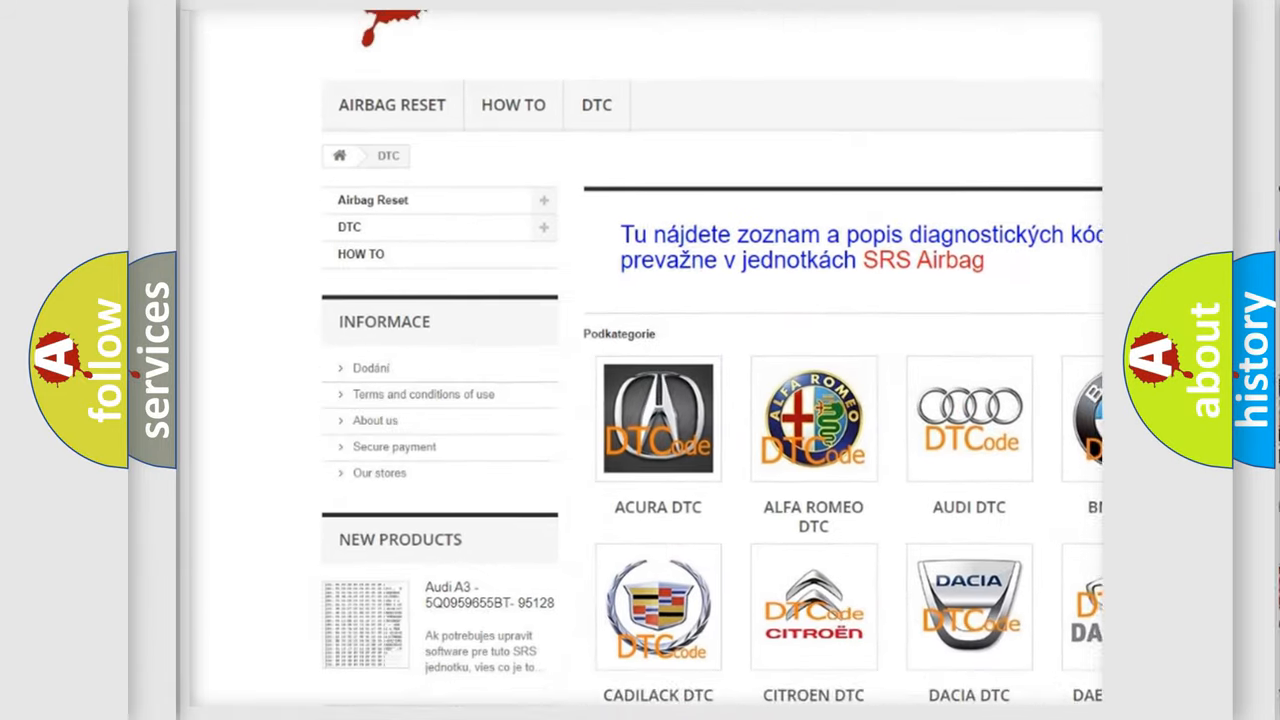
{"action": "scroll", "scroll_direction": "down", "scroll_amount": 3}
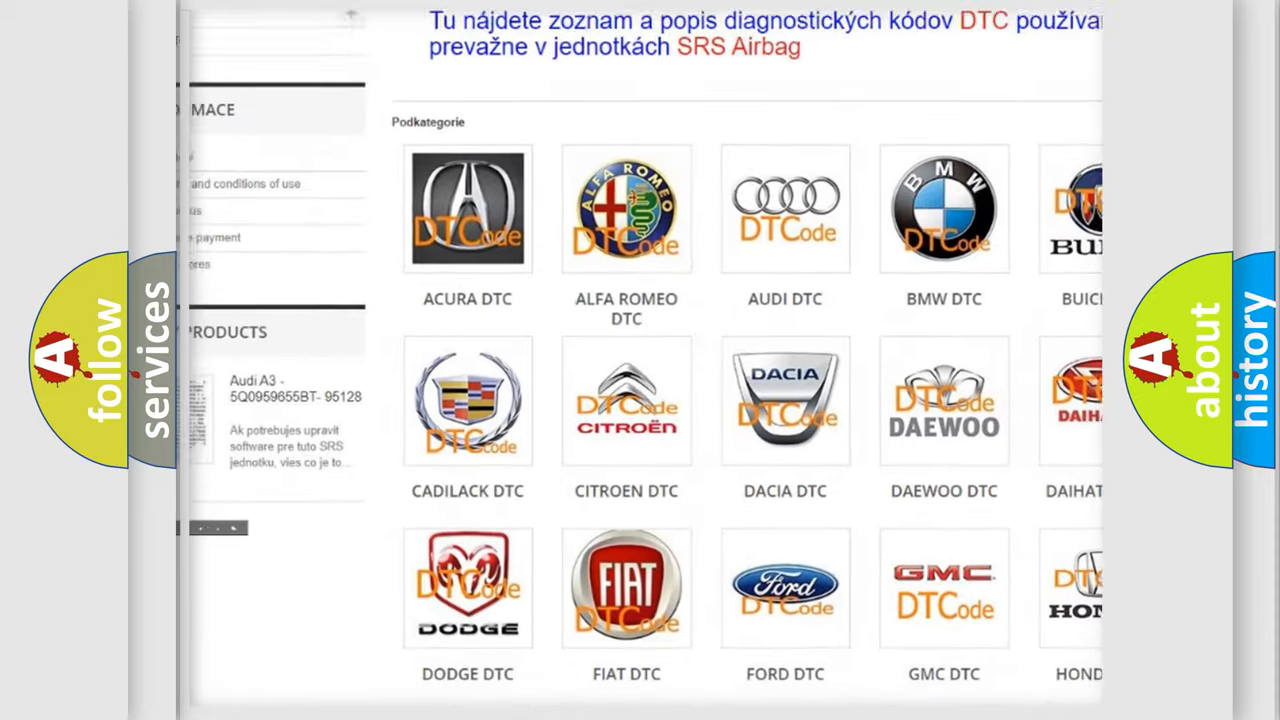
{"action": "scroll", "scroll_direction": "down", "scroll_amount": 3}
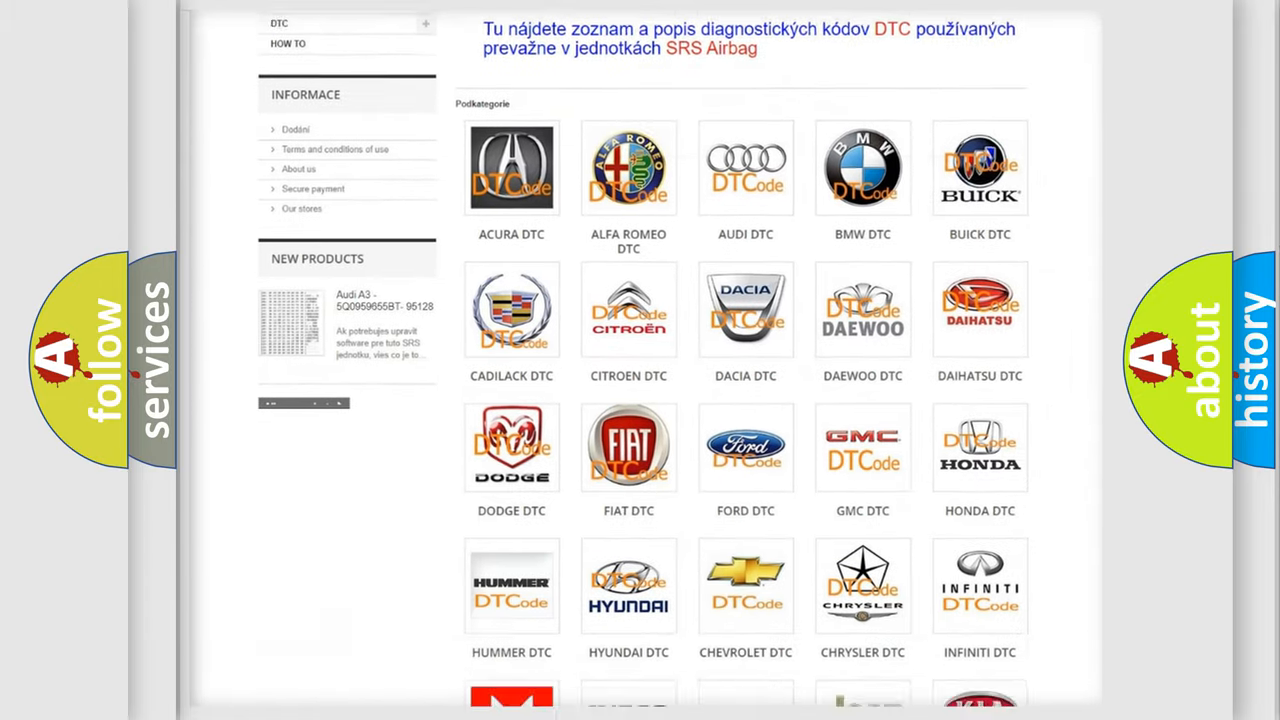
{"action": "scroll", "scroll_direction": "down", "scroll_amount": 3}
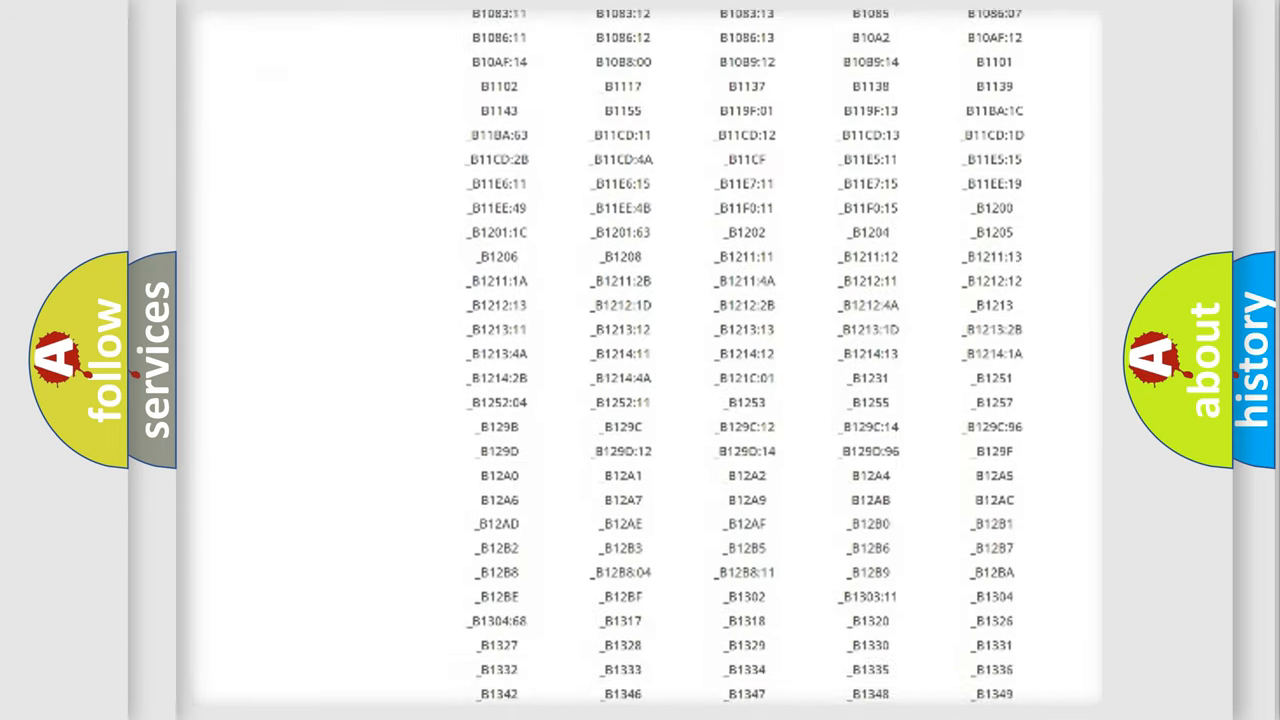
{"action": "scroll", "scroll_direction": "down", "scroll_amount": 3}
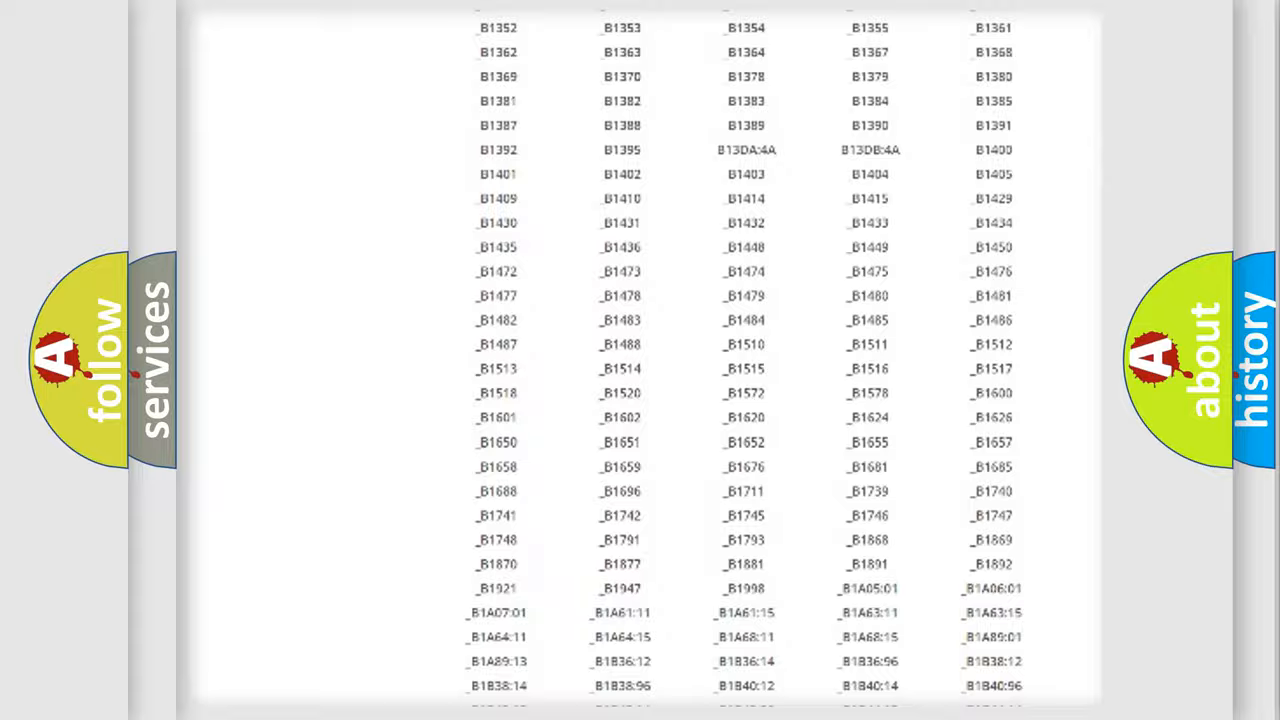